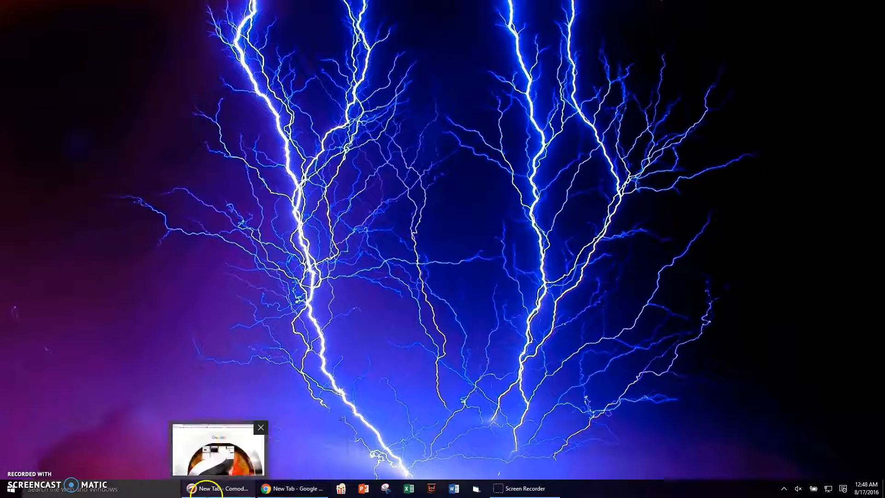
# Search Google for 'html fishbowl test' from the Comodo Dragon address bar and reach the results.
pyautogui.click(292, 489)
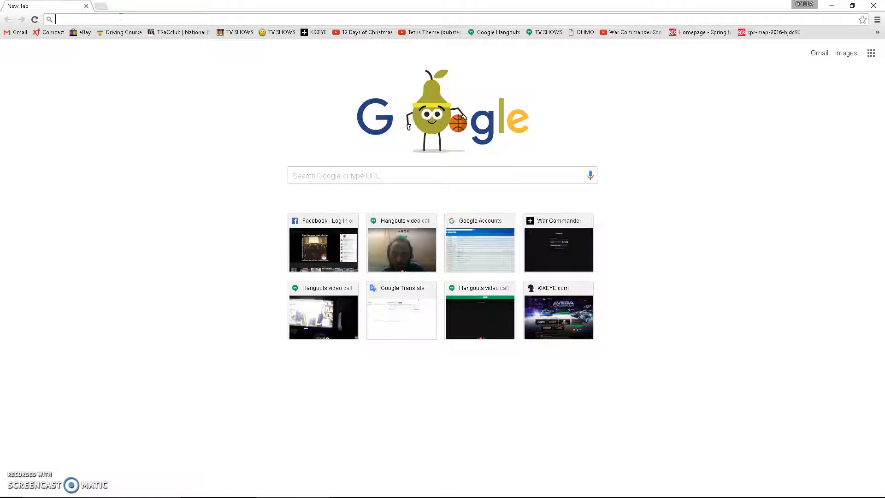
pyautogui.write('html')
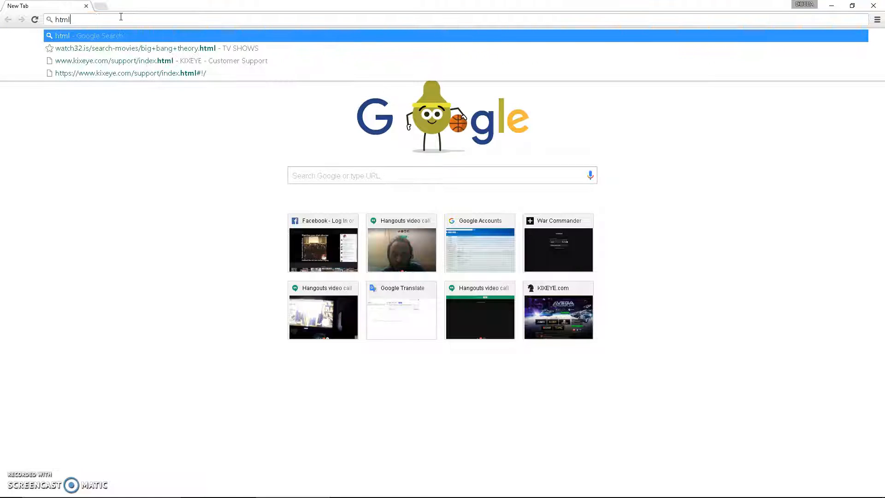
pyautogui.write('fishbo')
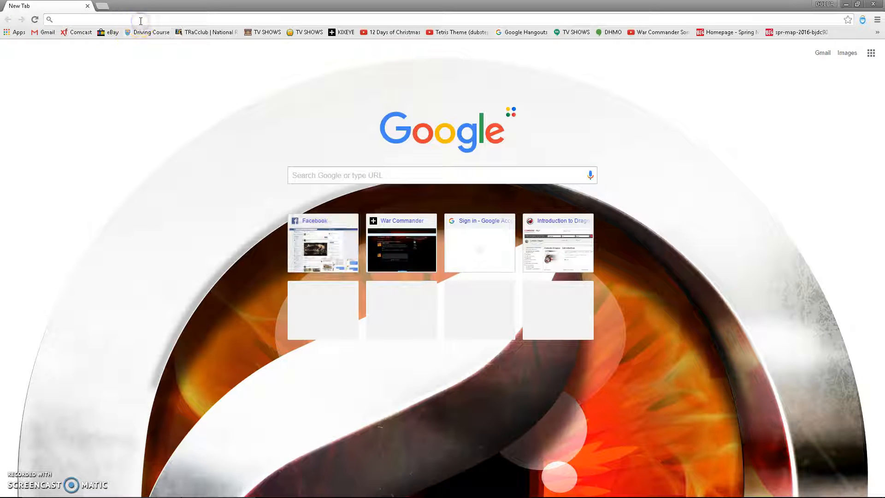
pyautogui.write('html fishbowl test')
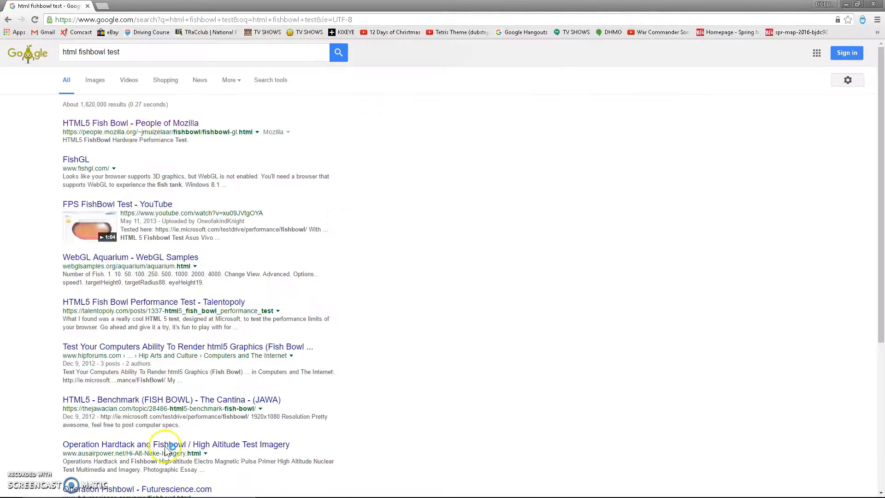
pyautogui.moveTo(296, 489)
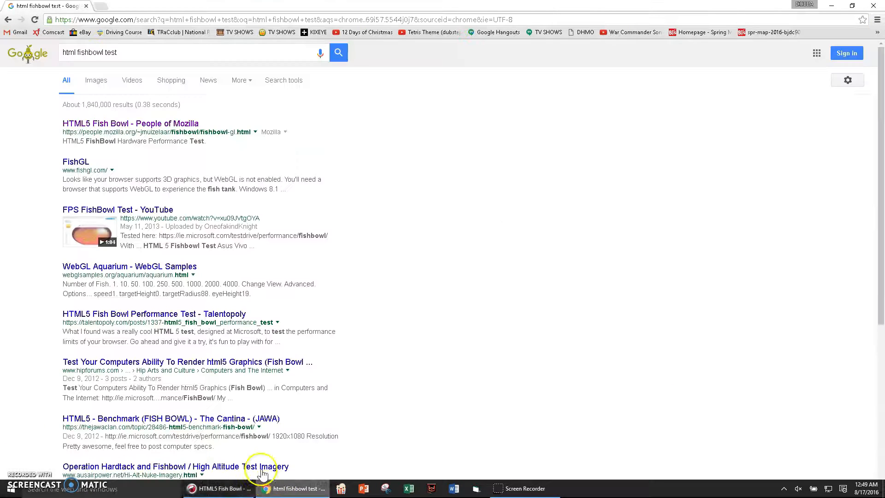
pyautogui.click(130, 122)
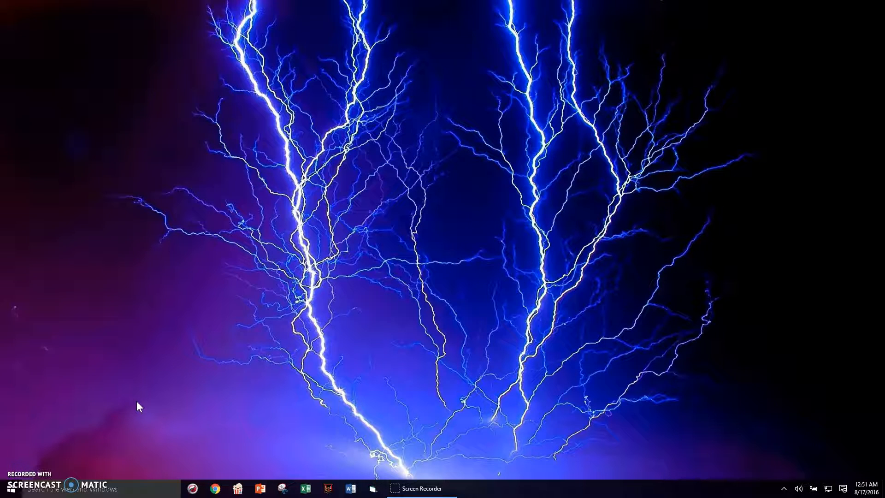
# Restore the browser window from the taskbar with the HTML5 Fish Bowl page loading.
pyautogui.click(196, 489)
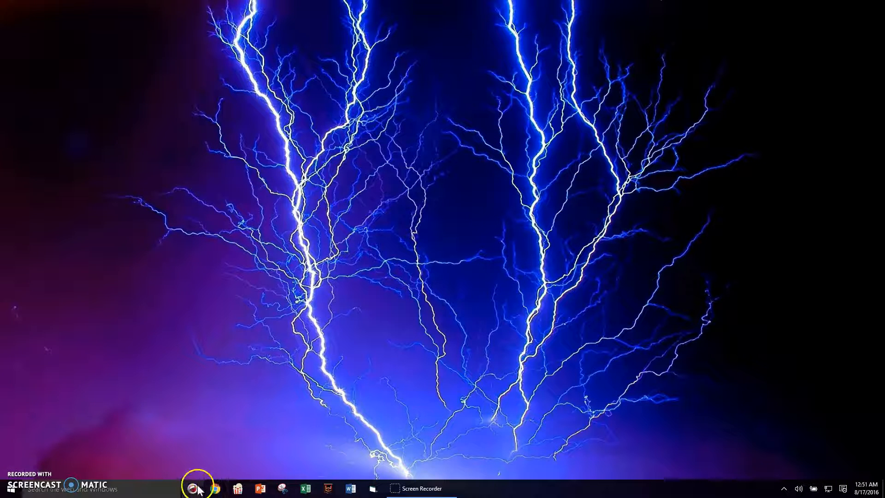
pyautogui.click(197, 488)
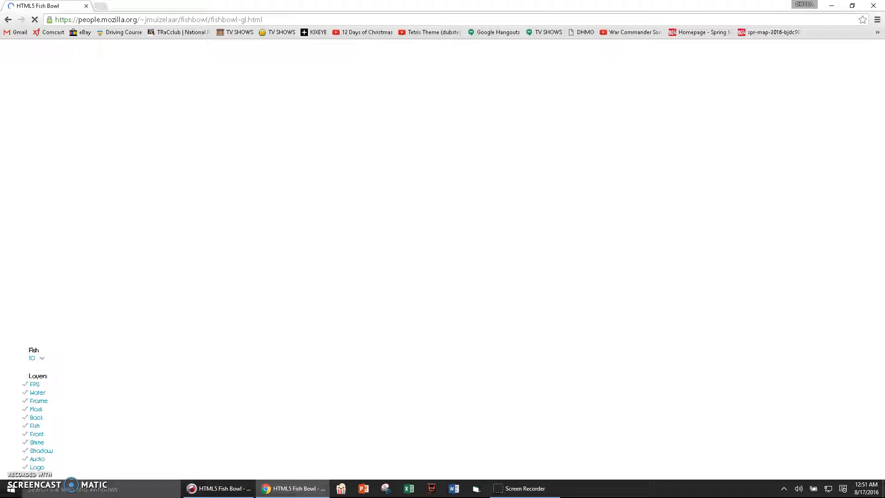
# Load the Fishbowl benchmark at 10 fish in Chrome and switch to Comodo Dragon's Fishbowl page.
pyautogui.click(292, 488)
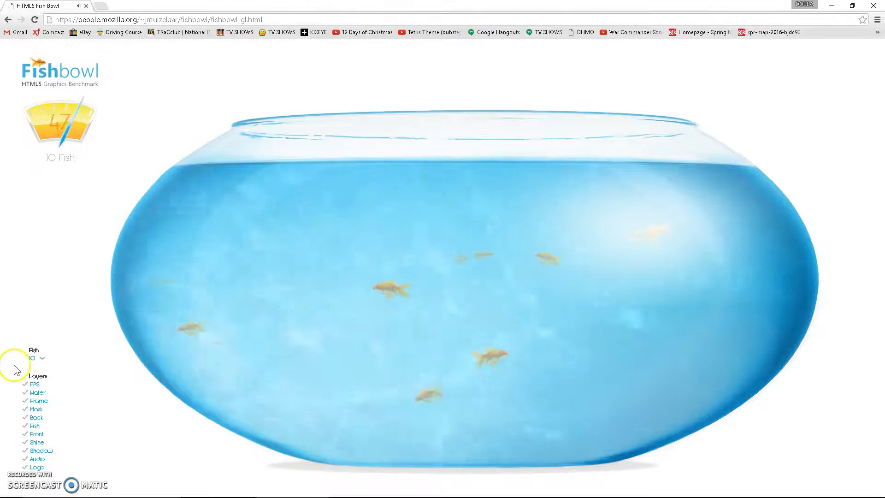
pyautogui.click(42, 358)
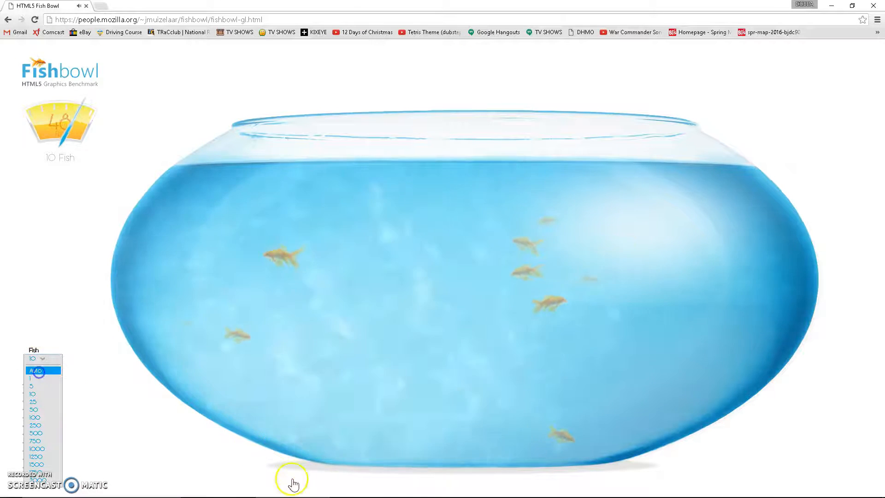
pyautogui.click(37, 361)
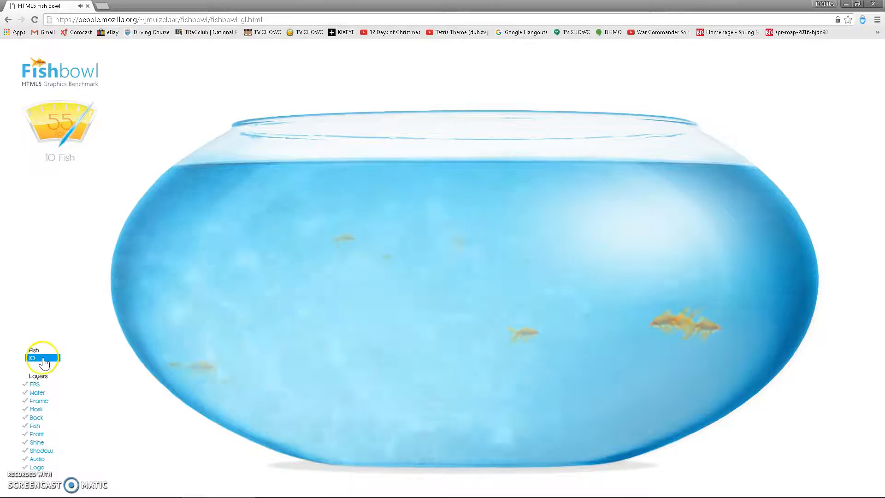
pyautogui.click(43, 359)
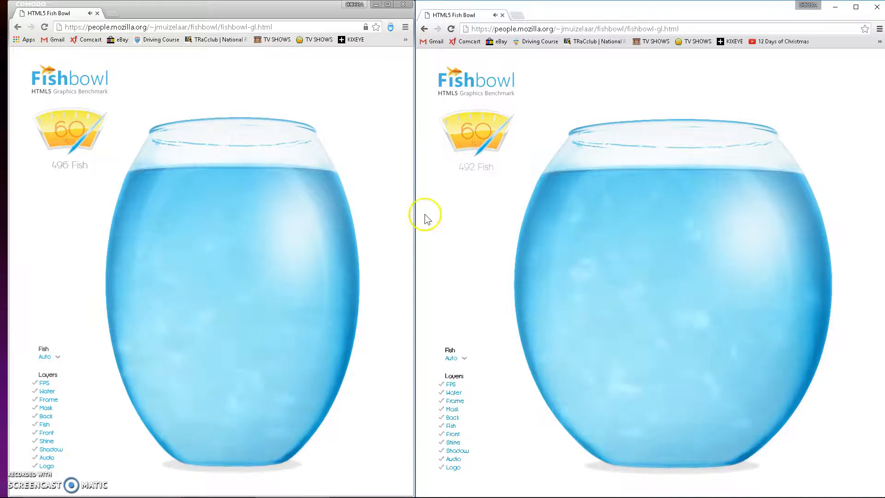
pyautogui.moveTo(431, 191)
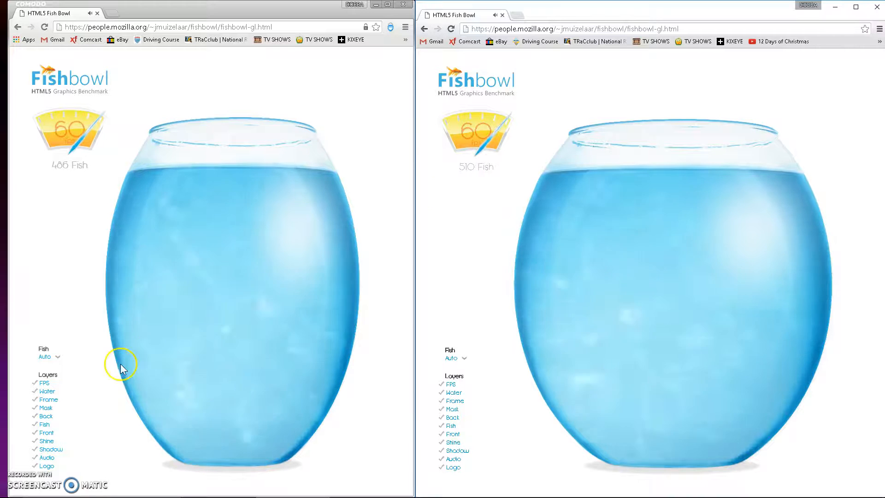
# Set the Fish dropdown to 1 in the left window and reach the right window's fish choices.
pyautogui.click(48, 357)
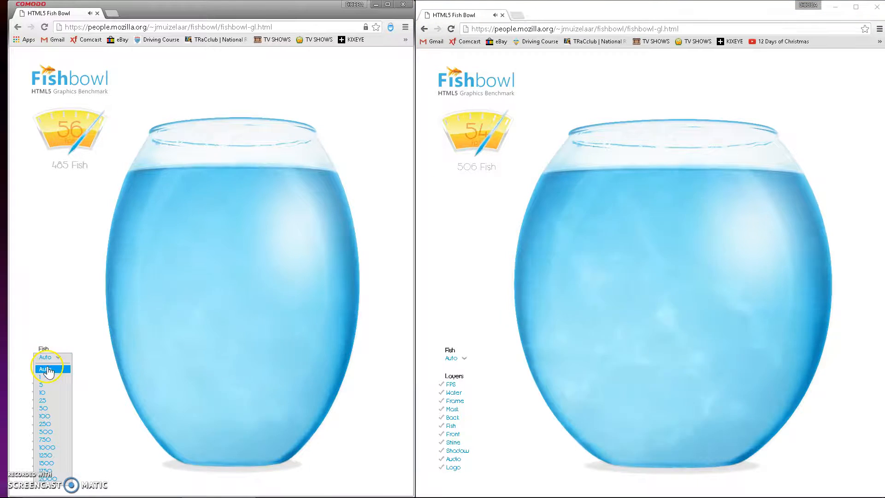
pyautogui.click(42, 393)
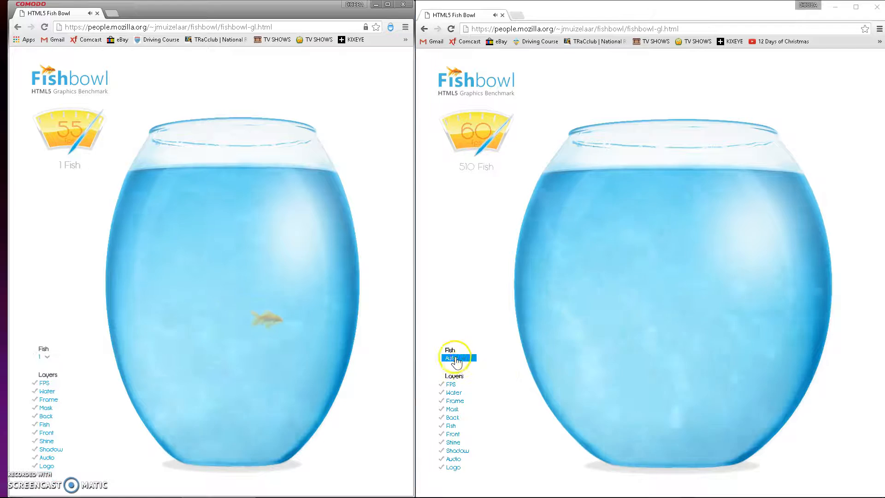
pyautogui.click(459, 359)
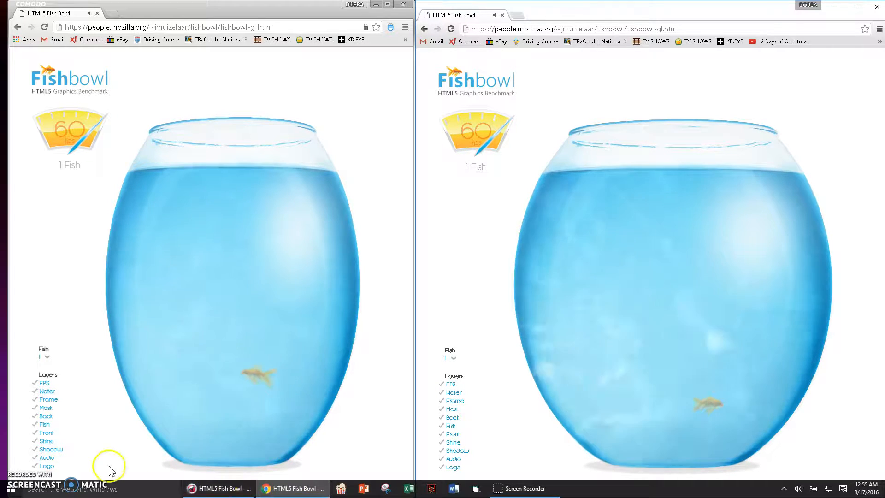
pyautogui.click(48, 357)
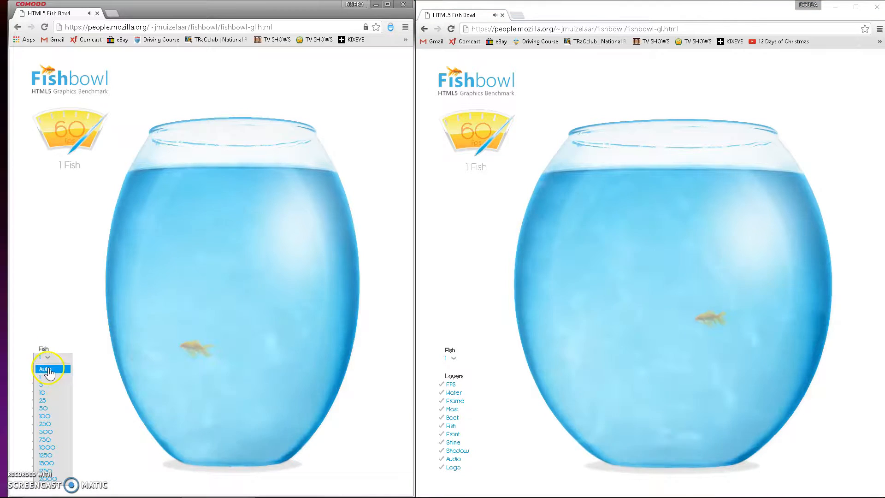